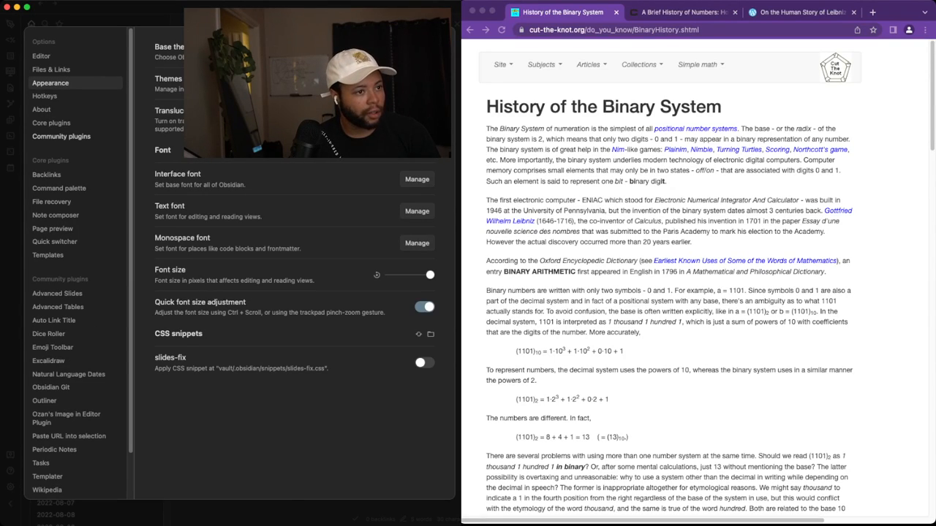
Search the community plugin catalogue for 'footno' to find footnote plugins
click(61, 136)
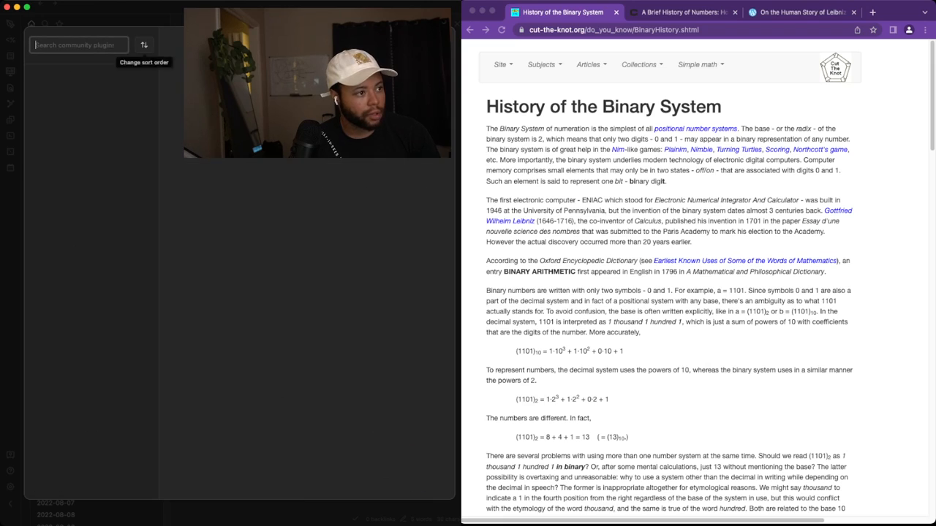
text(footno)
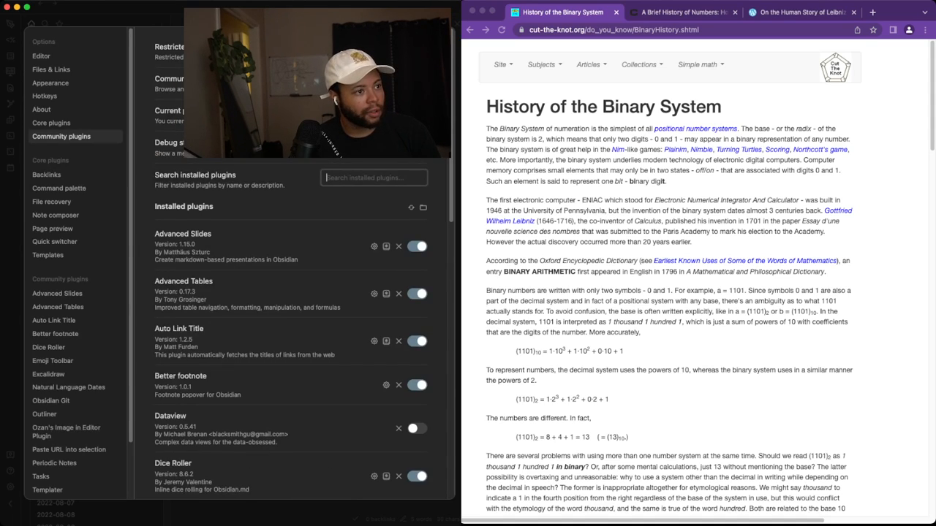
Scroll the installed plugins to Footnote Shortcut and bring up its hotkey settings
scroll(down, 3)
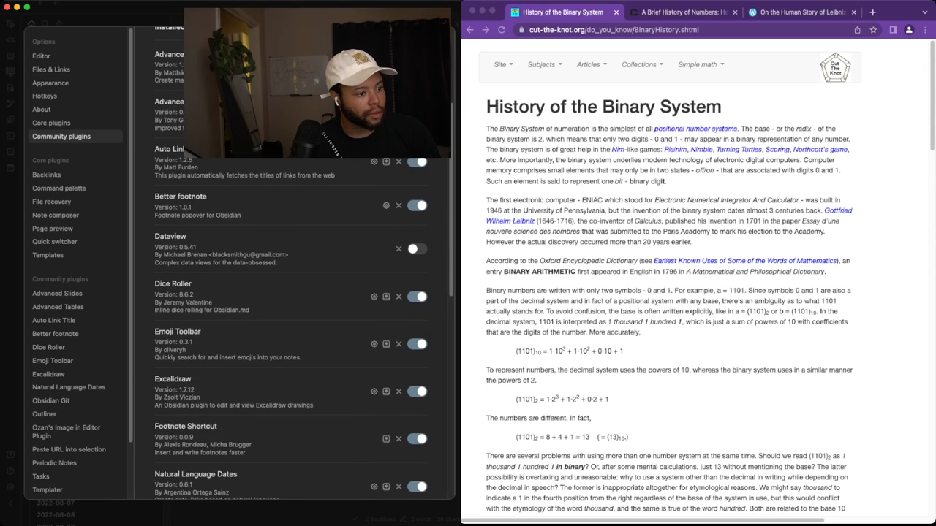
scroll(down, 3)
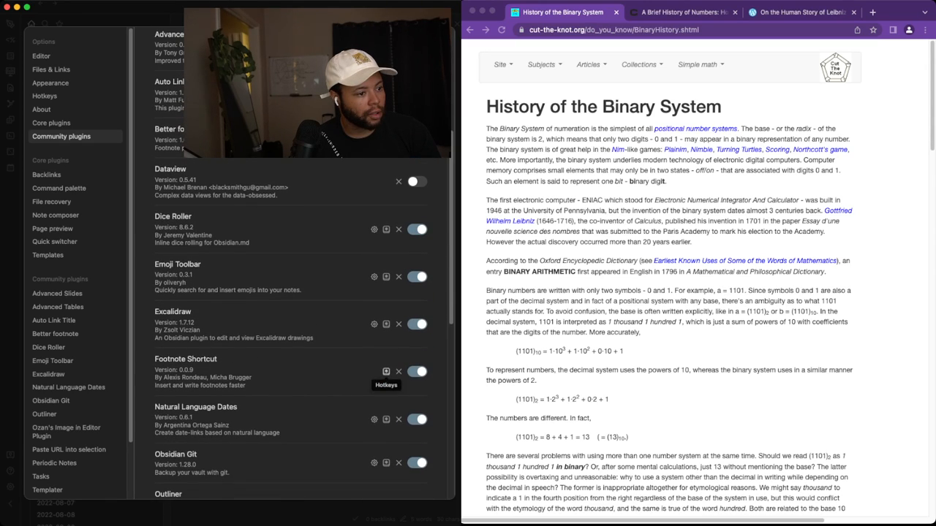
click(44, 97)
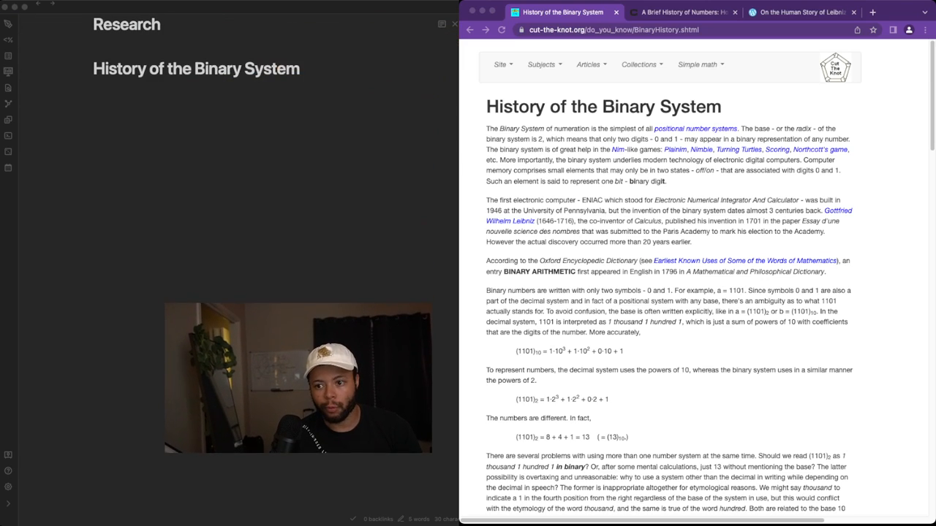
Append an empty inline footnote marker ^[] to the History of the Binary System heading
click(210, 69)
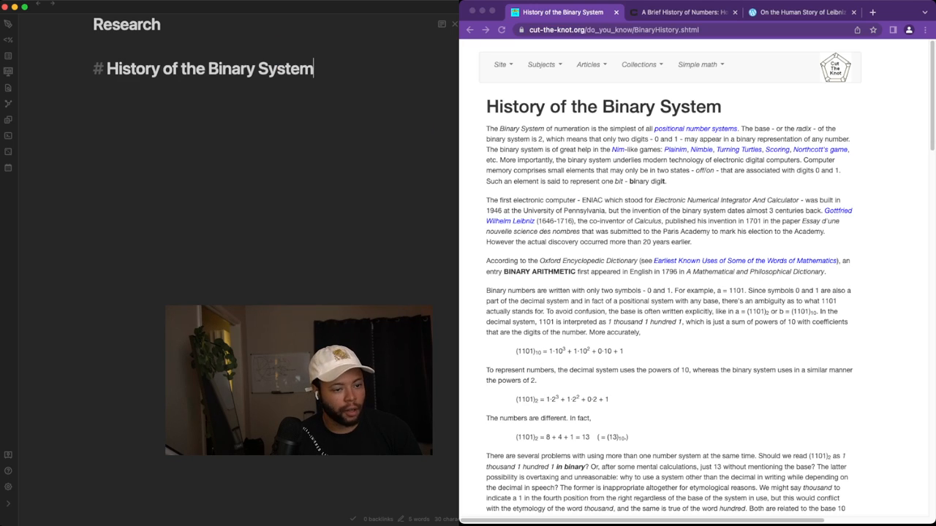
text(^)
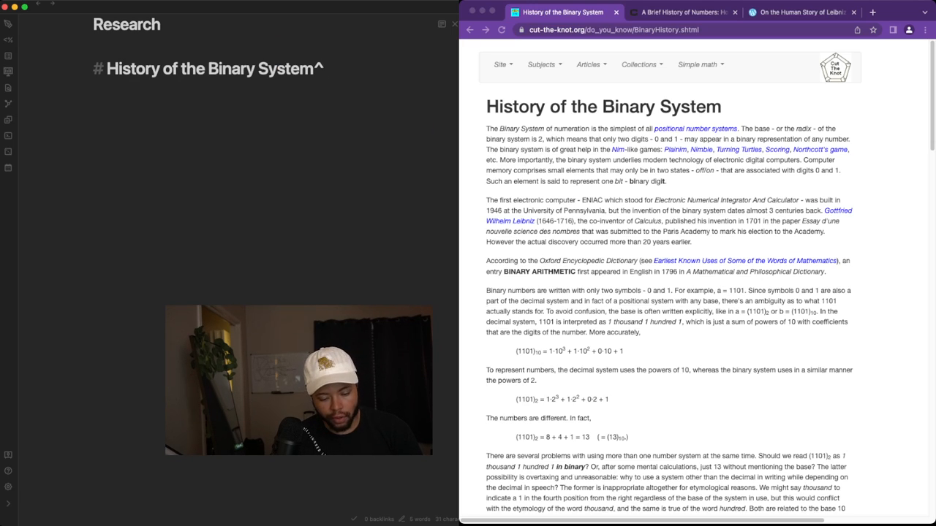
text([])
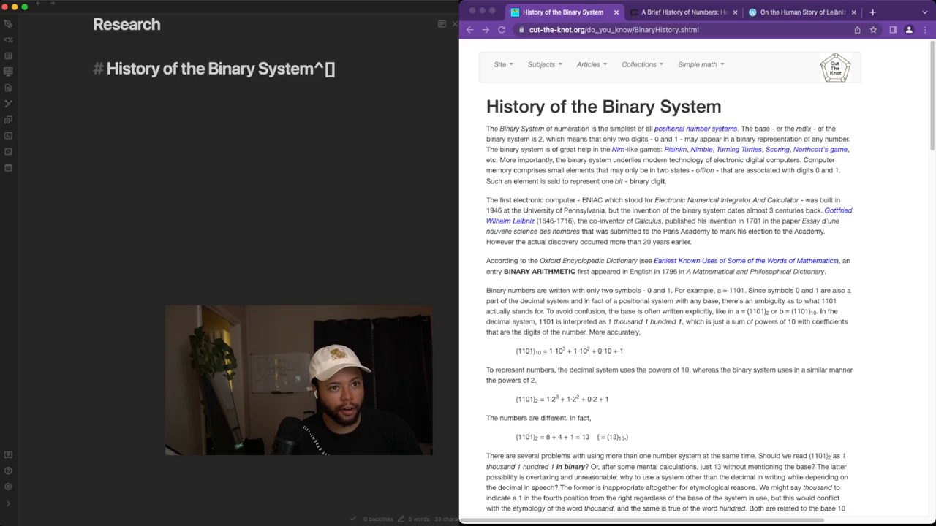